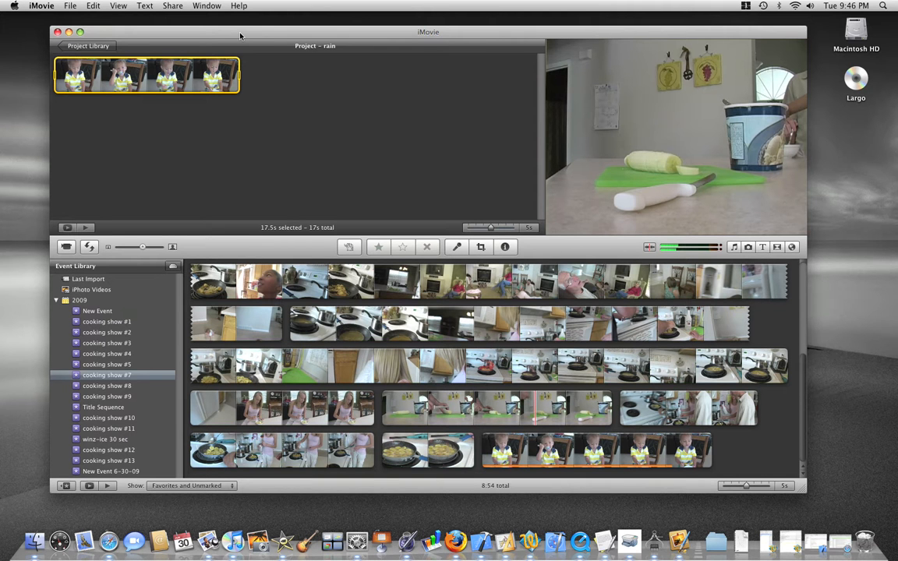
mouse_move(66, 89)
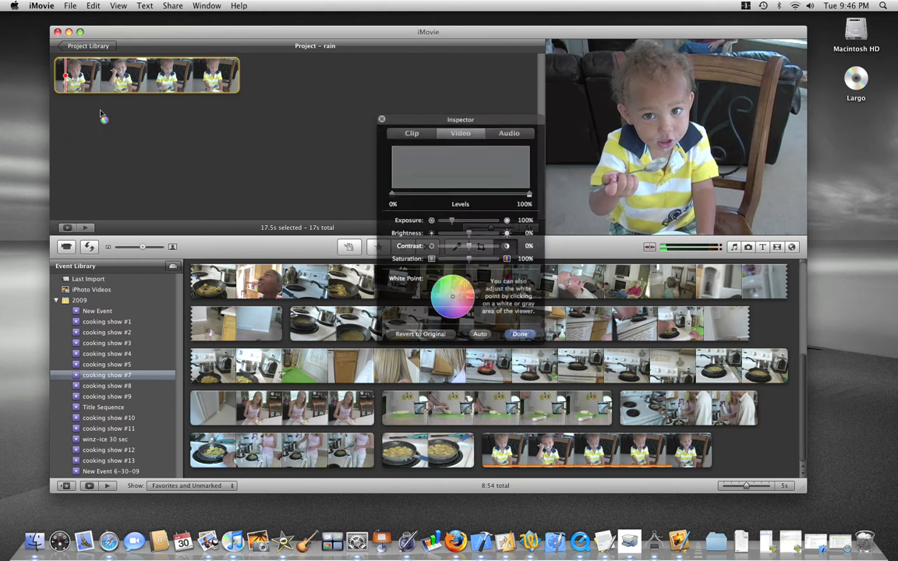
left_click_drag(460, 119, 394, 61)
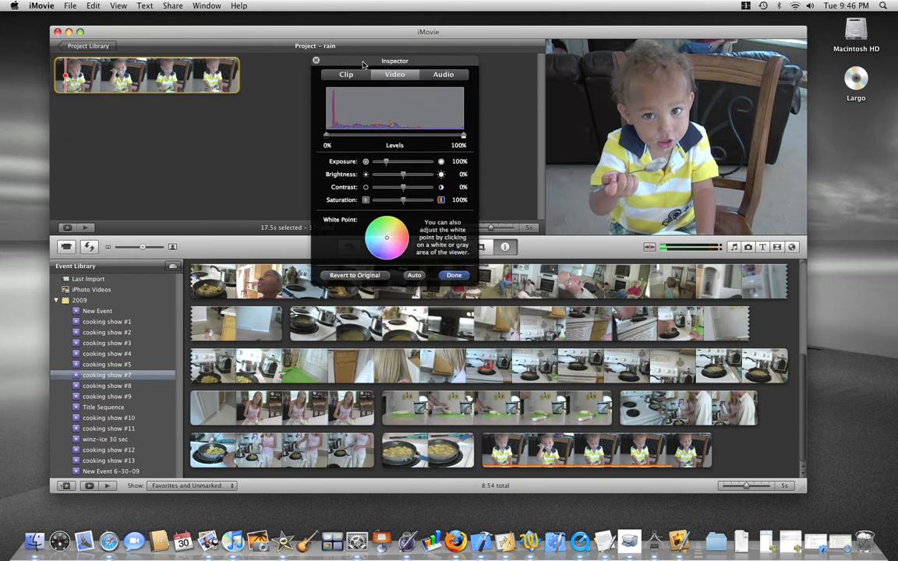
mouse_move(470, 140)
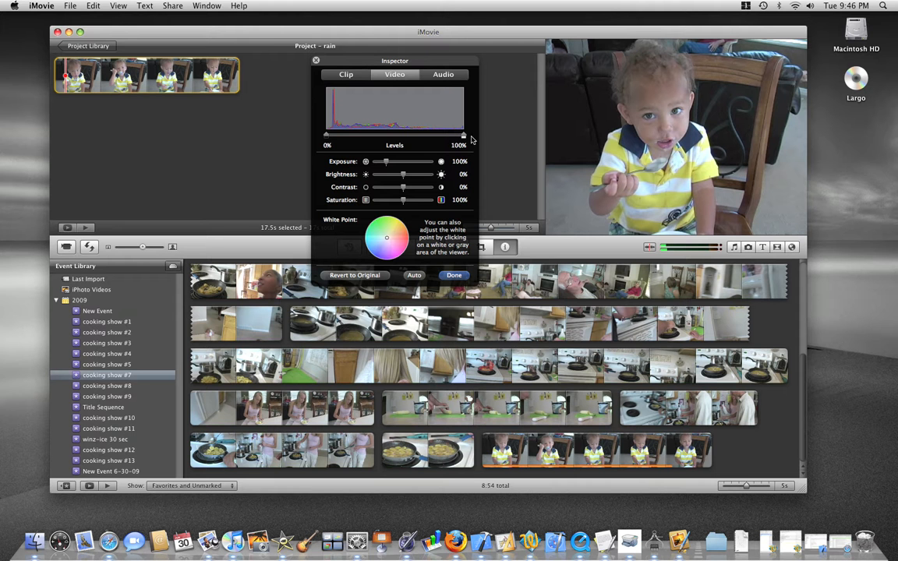
mouse_move(458, 138)
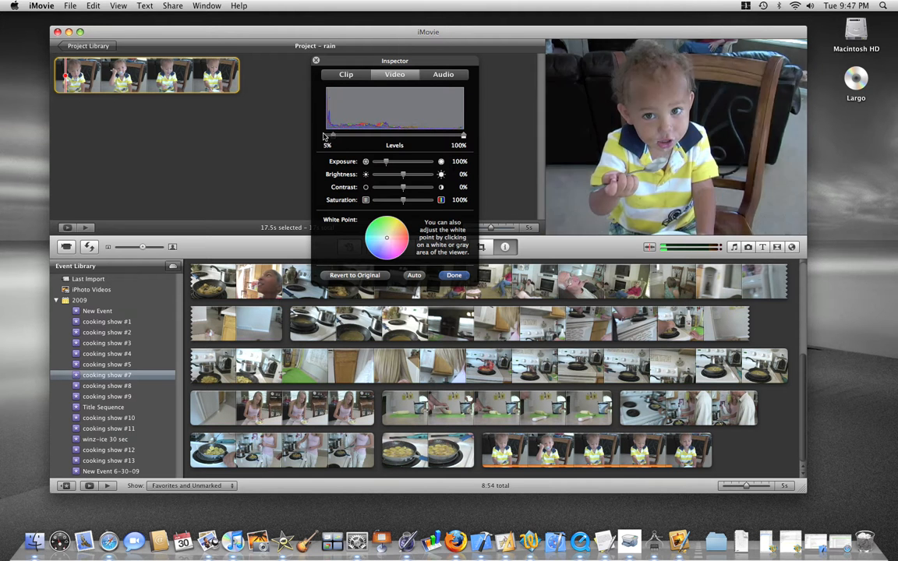
left_click_drag(330, 136, 324, 136)
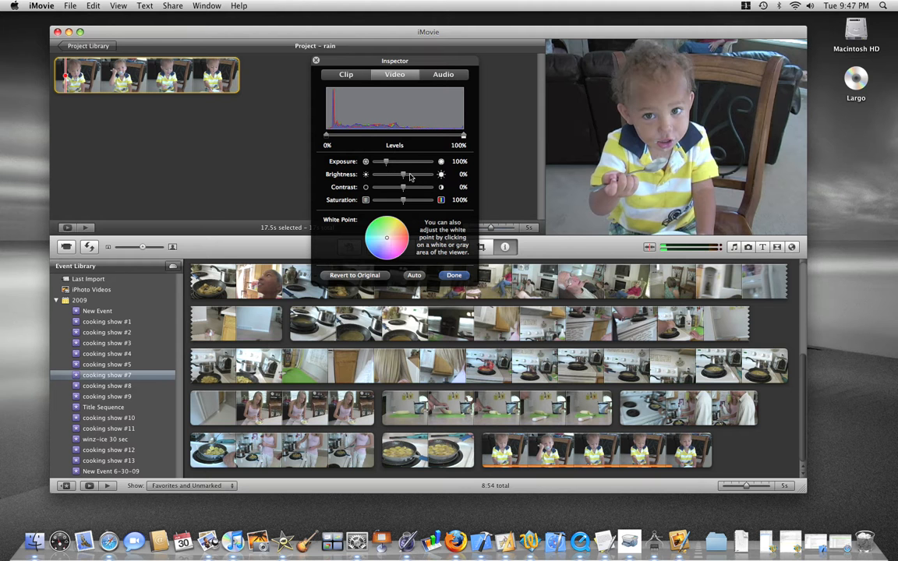
mouse_move(399, 190)
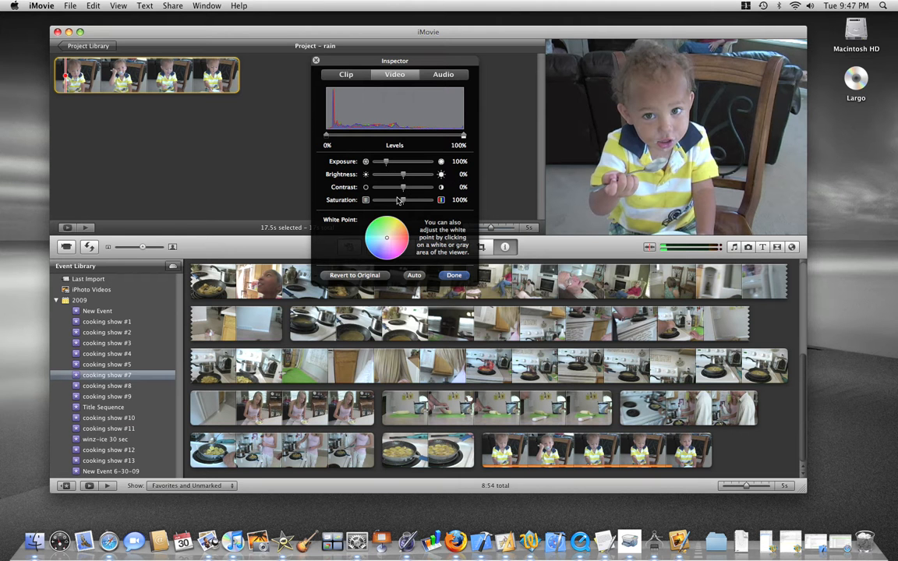
mouse_move(403, 201)
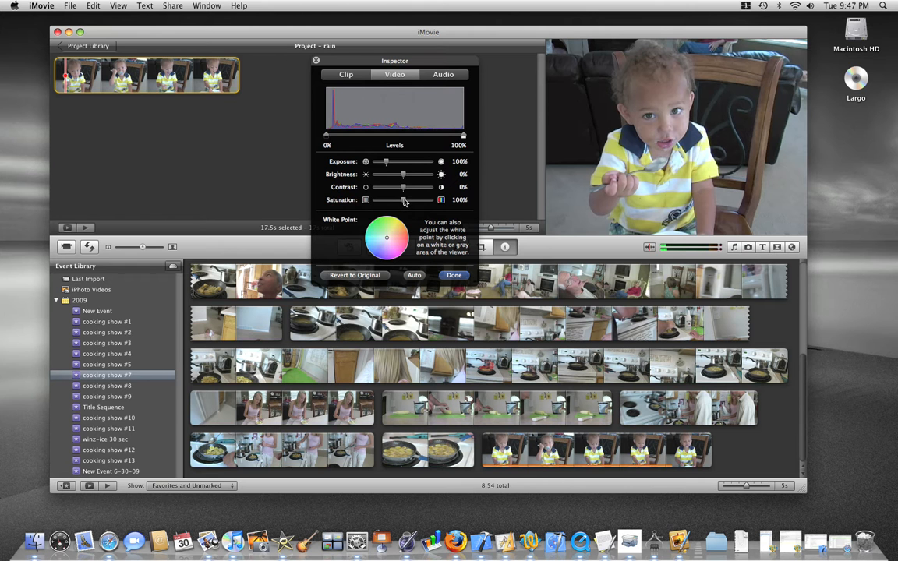
Step: Set the clip's Saturation to 0% and nudge Contrast upward for a stronger monochrome look
left_click_drag(402, 199, 365, 199)
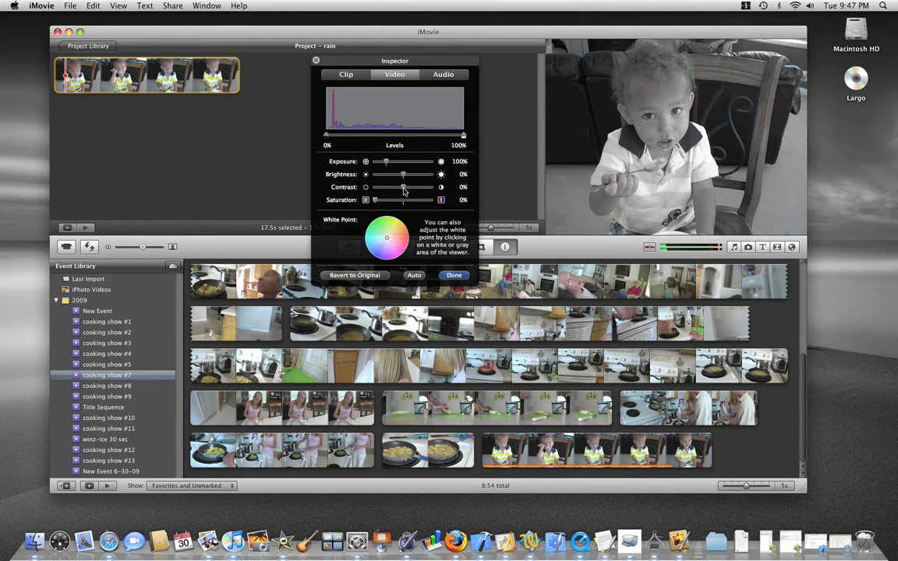
left_click_drag(402, 187, 413, 187)
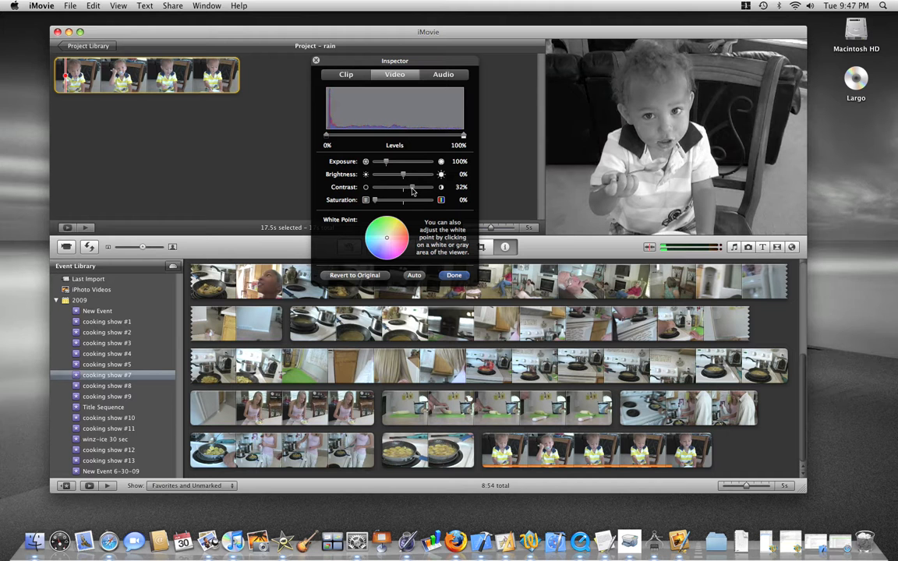
left_click_drag(411, 187, 406, 187)
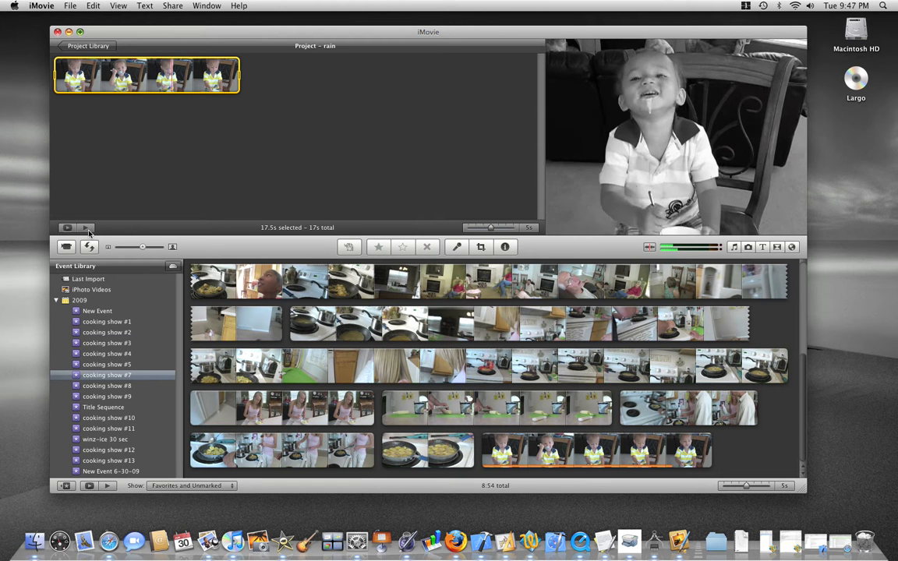
Step: Play the project to preview the black-and-white toddler clip in the viewer
left_click(65, 227)
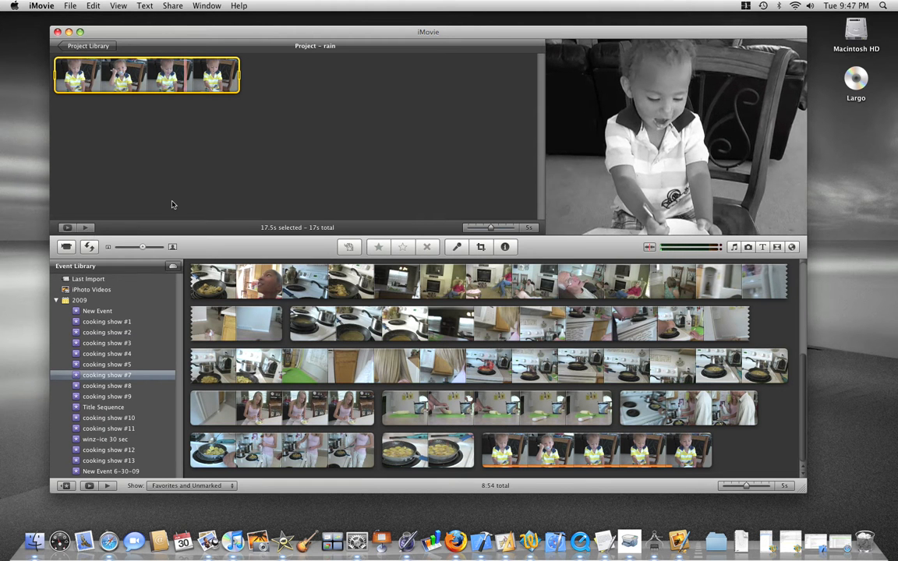